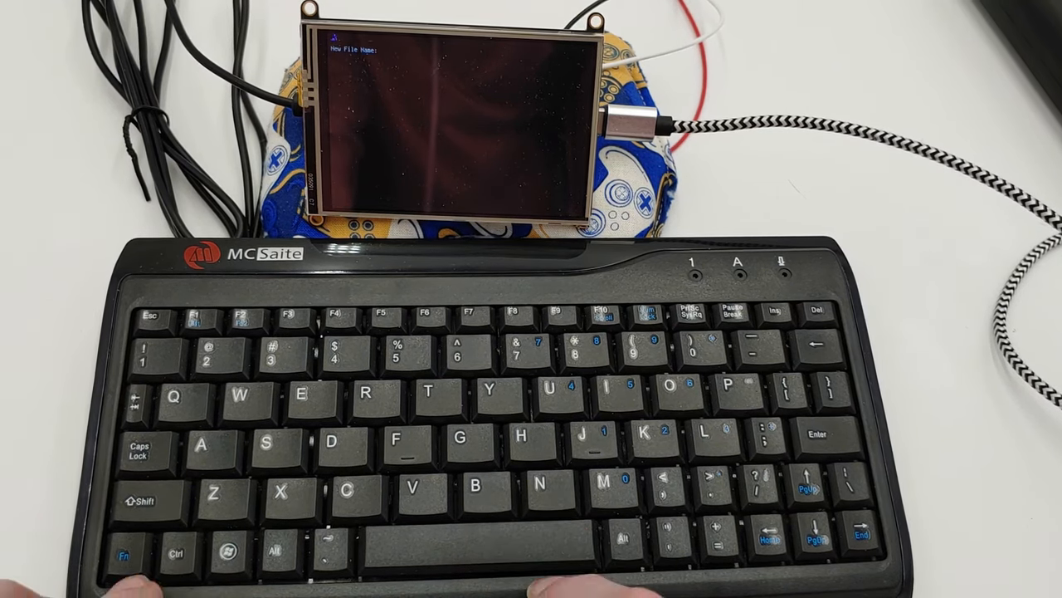
Step: Type the new file name bb_newfile.txt at the New File Name prompt
text(bb)
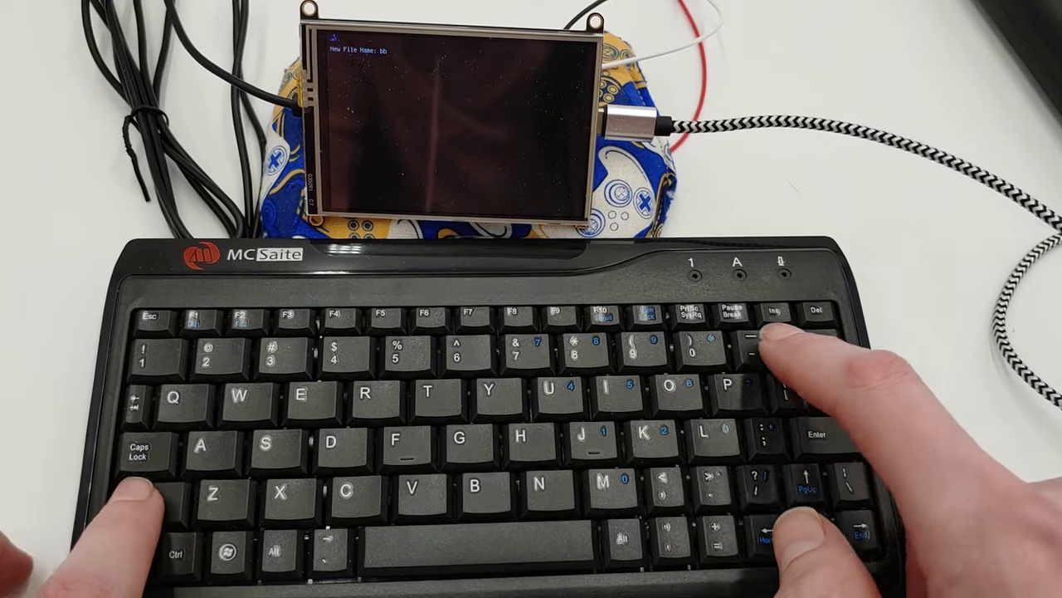
text(_newfile)
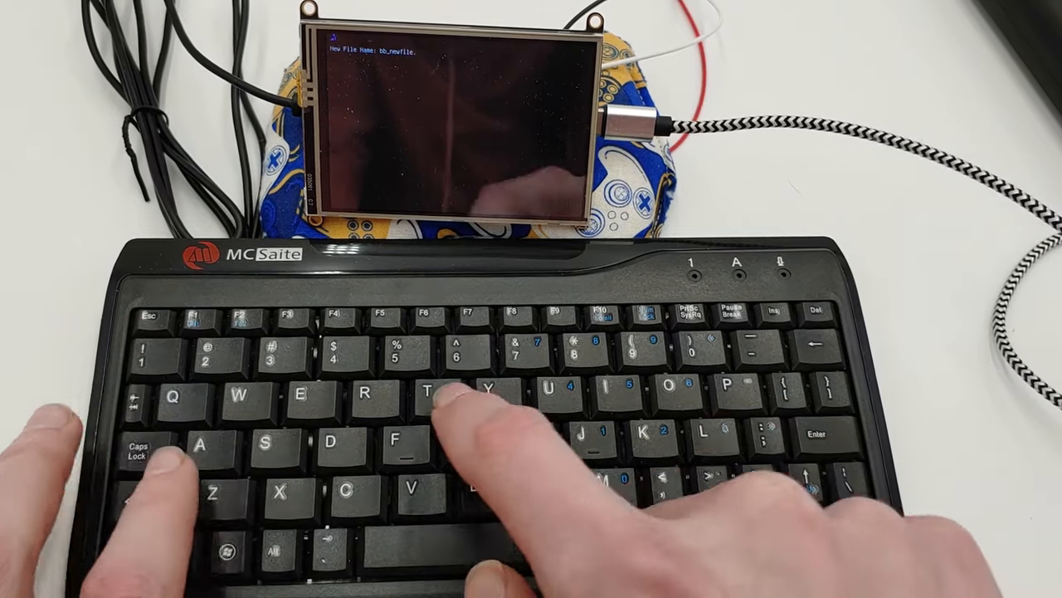
text(.txt)
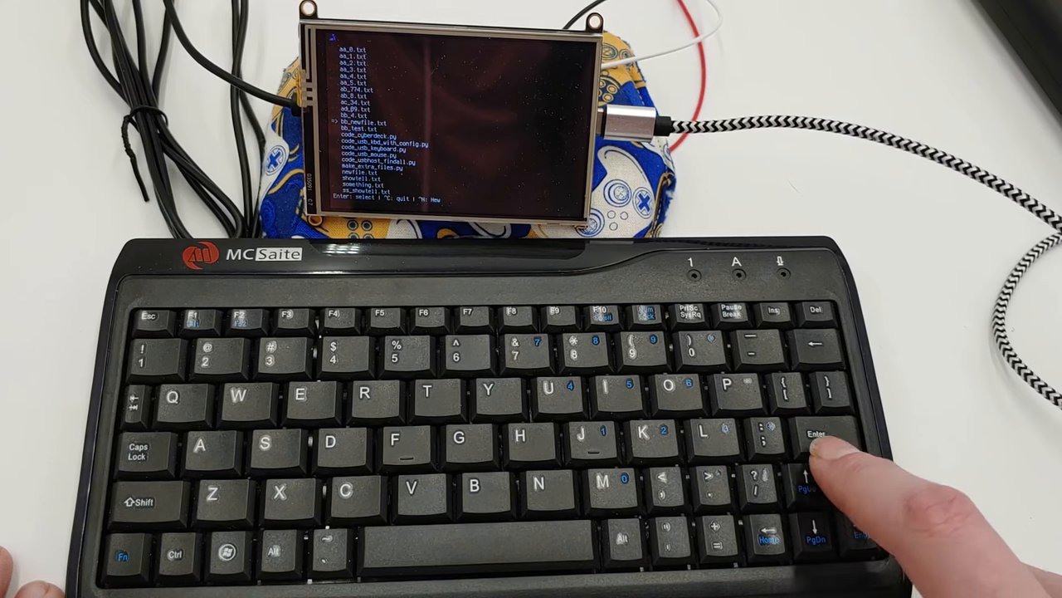
Step: Open bb_newfile.txt from the file list to view its Hello world line
key(enter)
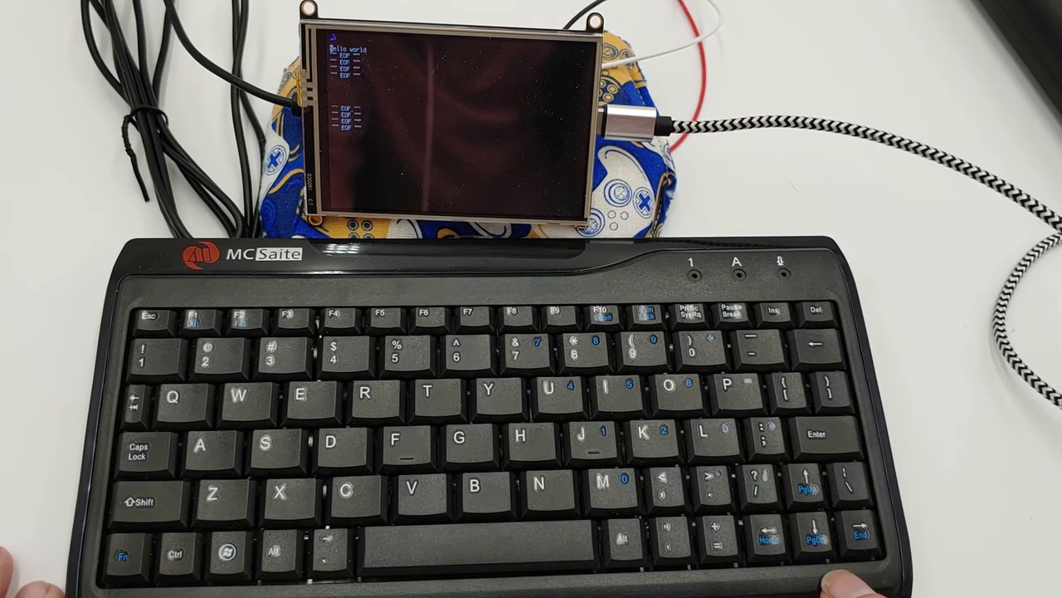